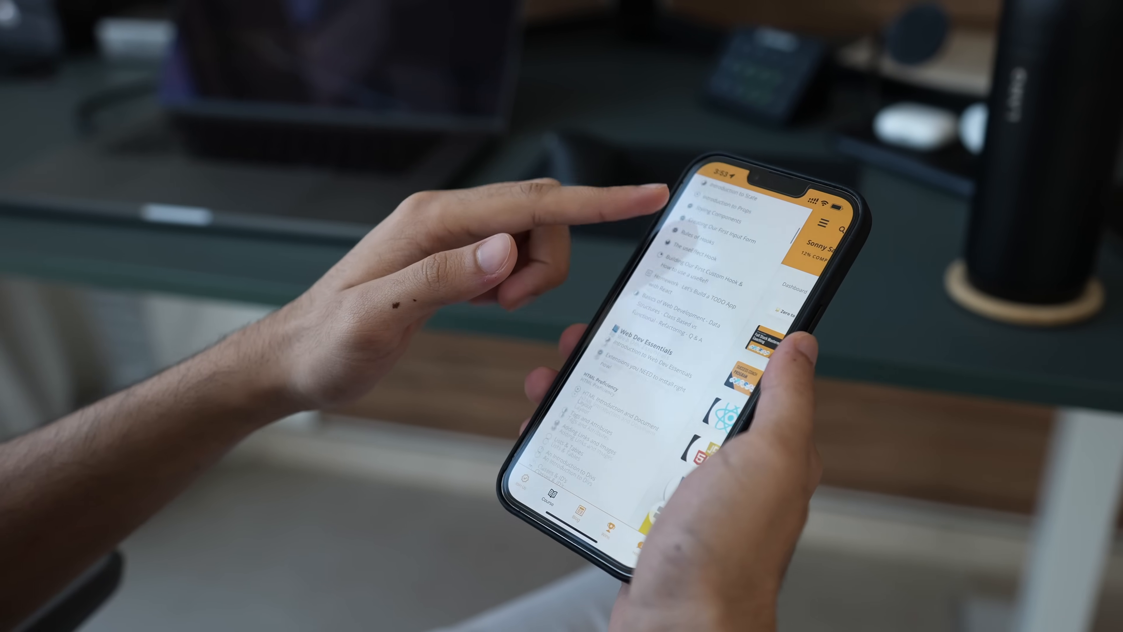
# Review the available AppMySite pricing plans.
pyautogui.scroll(-3)
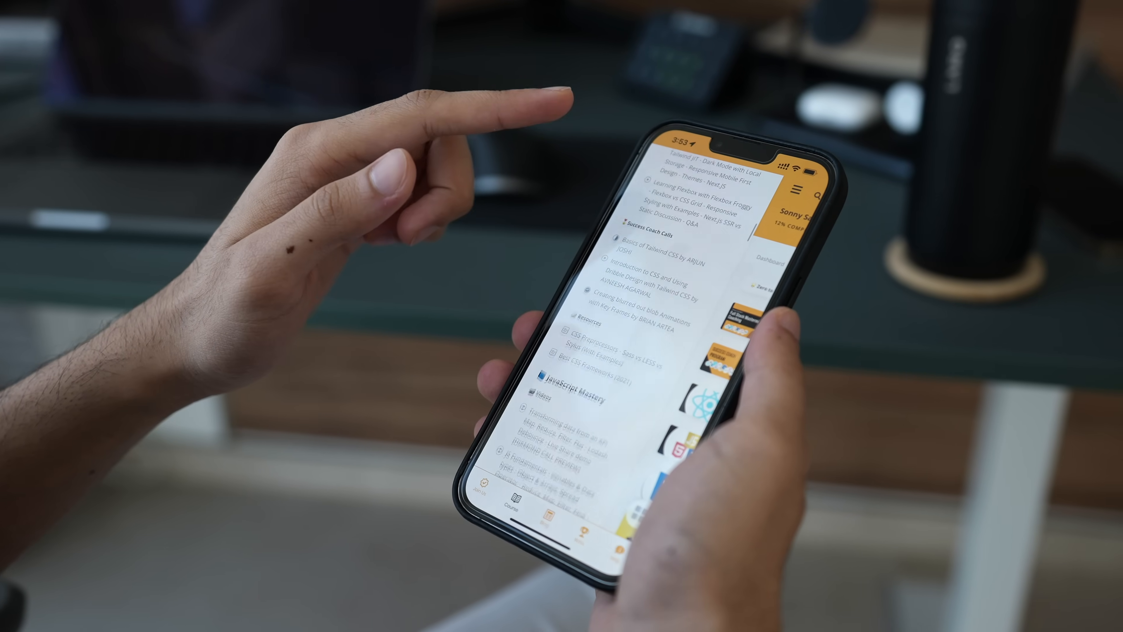
pyautogui.scroll(-3)
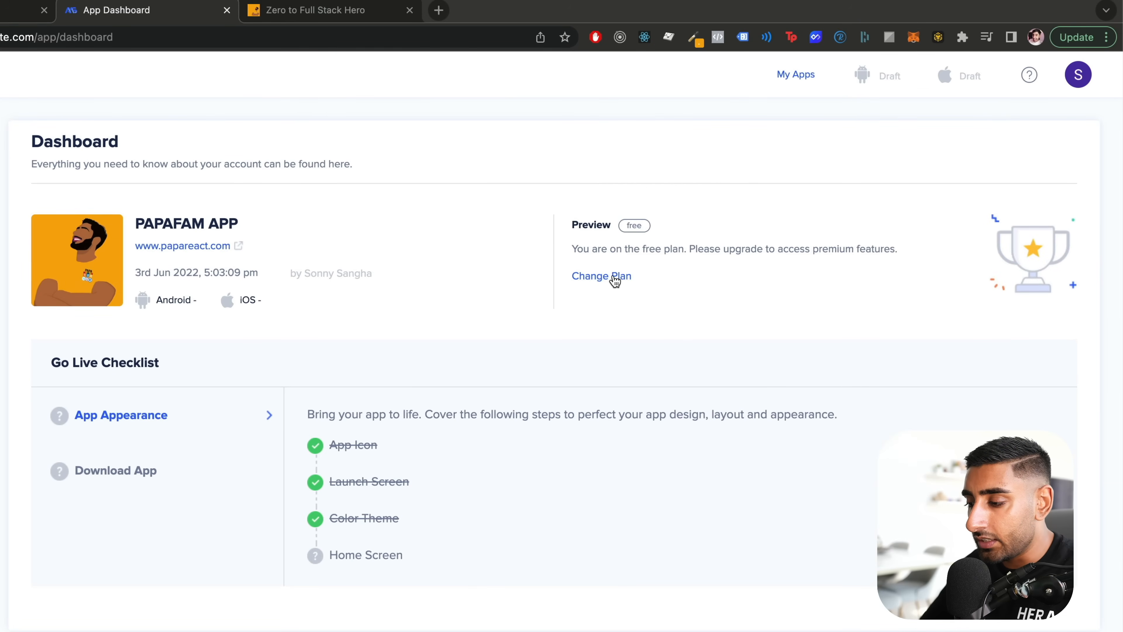
pyautogui.click(601, 275)
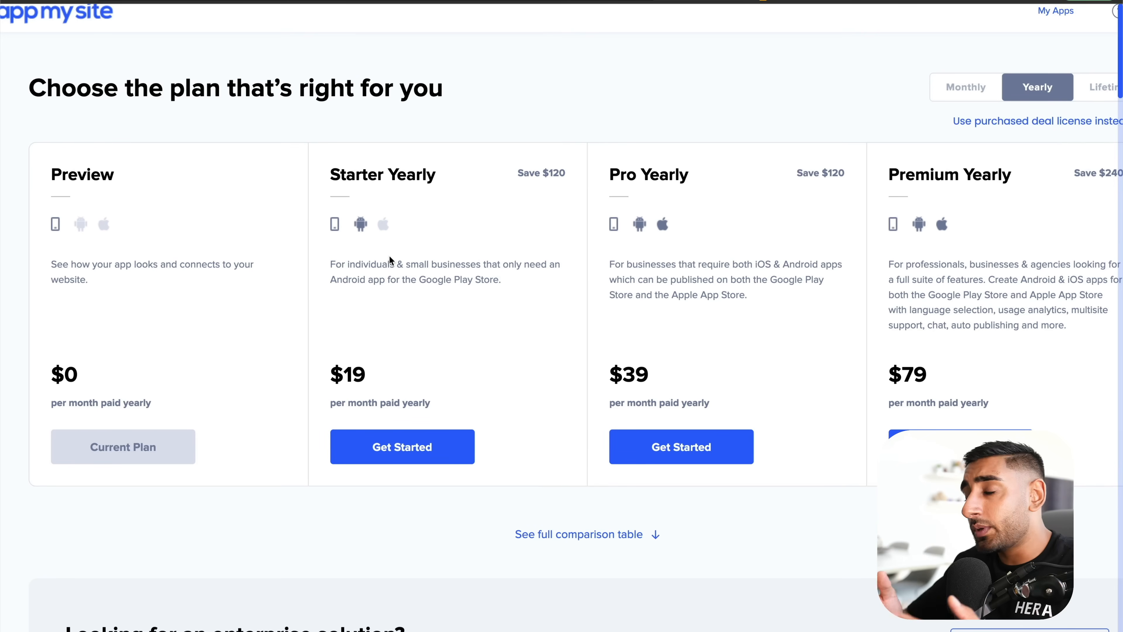
pyautogui.moveTo(363, 174)
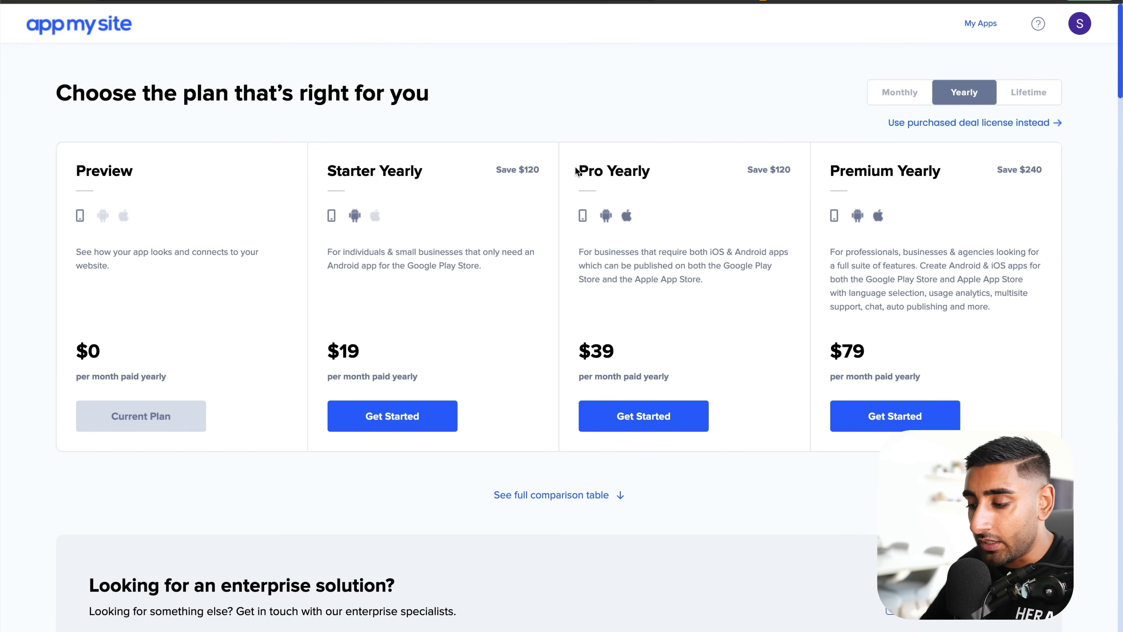
pyautogui.moveTo(1002, 192)
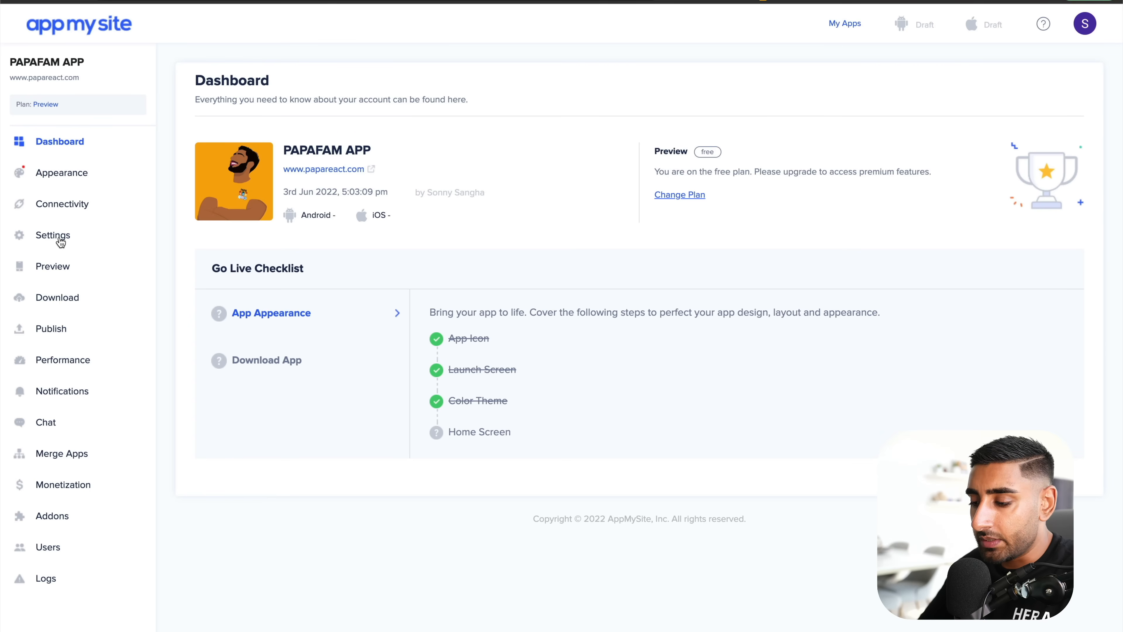
# Reach the Bottom Bar settings under Settings > General, listing Home, Shop, Blog, Contact, About.
pyautogui.click(52, 236)
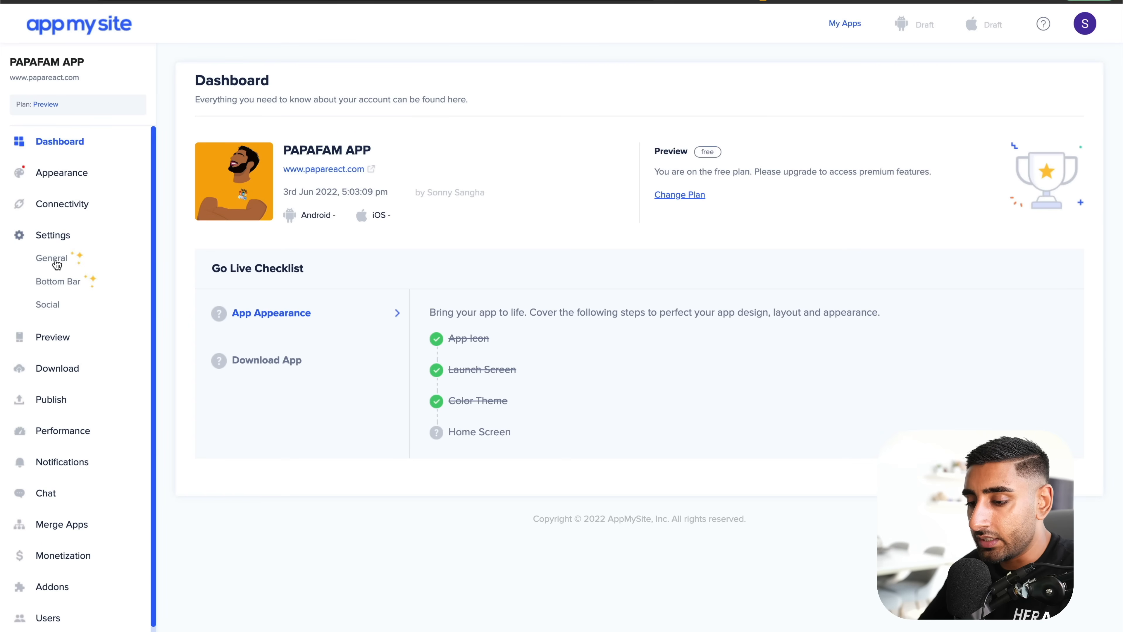
pyautogui.click(51, 258)
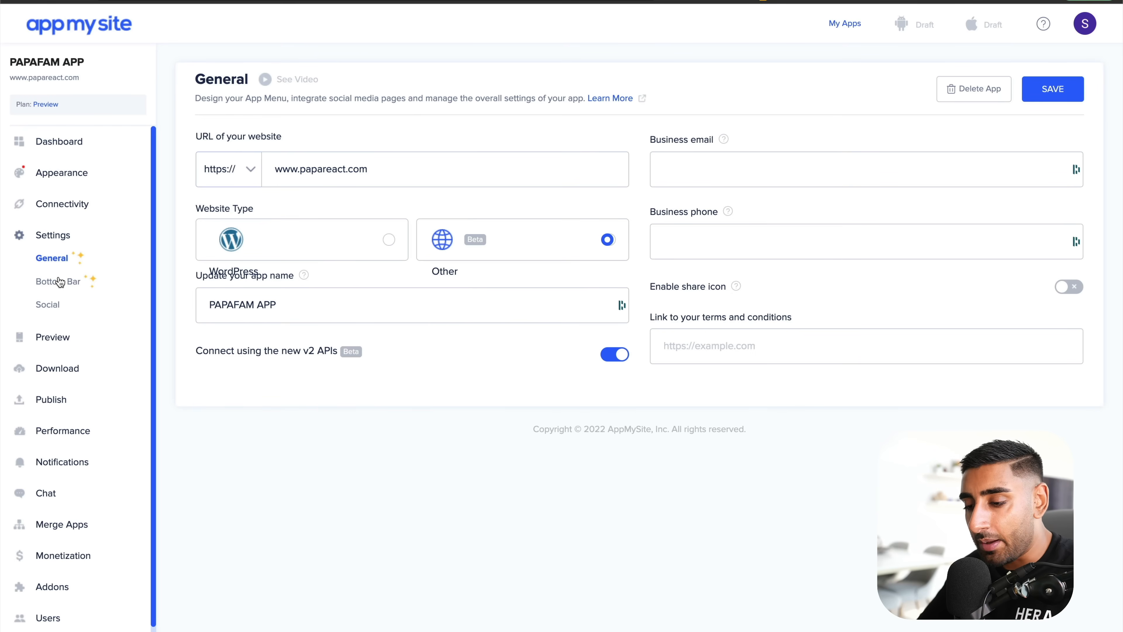
pyautogui.click(59, 281)
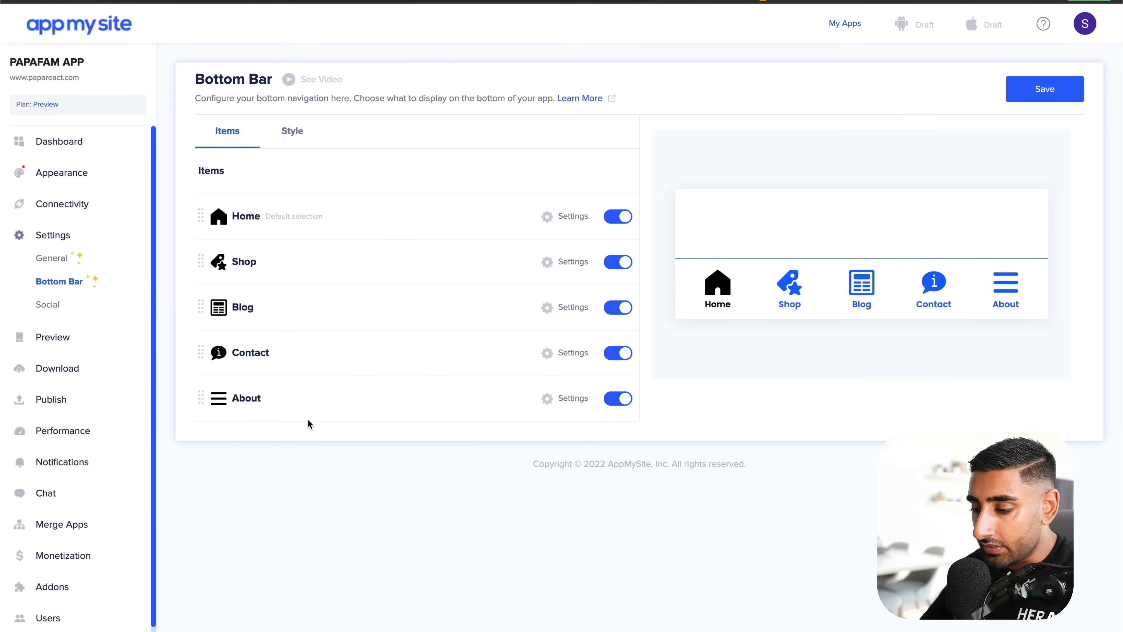
# Style the bottom bar with border and item colour #f7ab0a and selected item #000000.
pyautogui.click(292, 131)
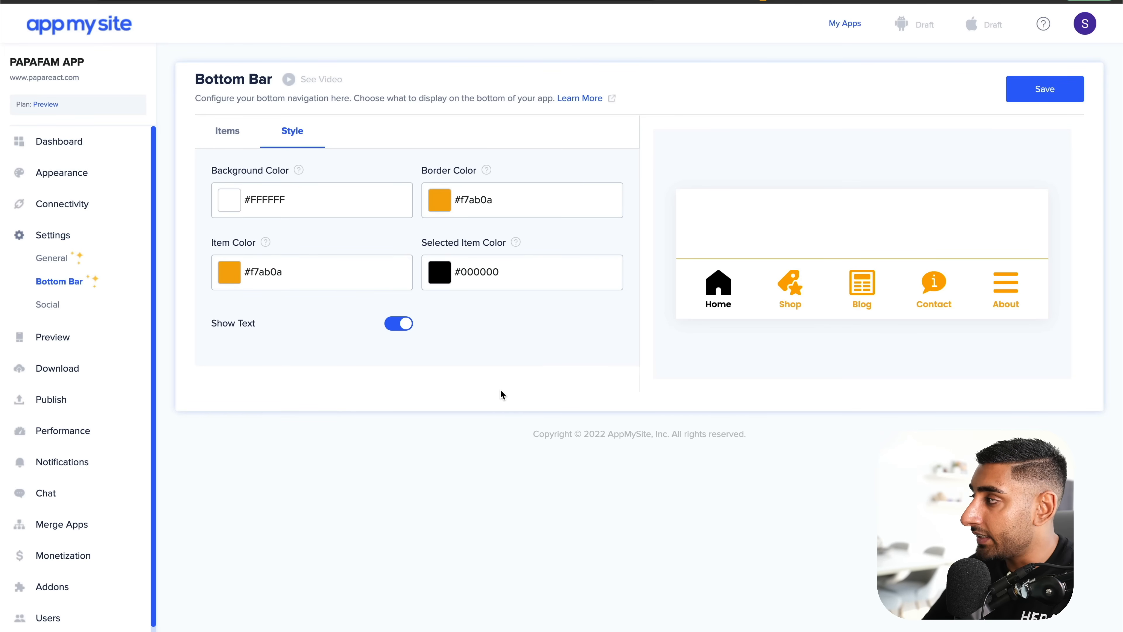
pyautogui.click(227, 131)
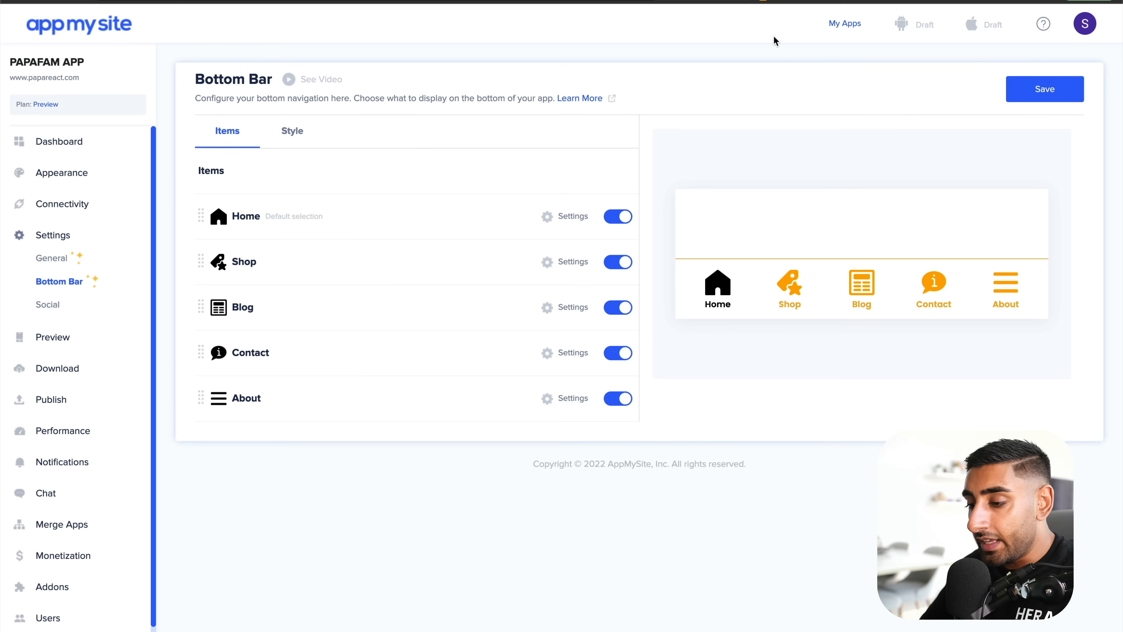
pyautogui.moveTo(917, 270)
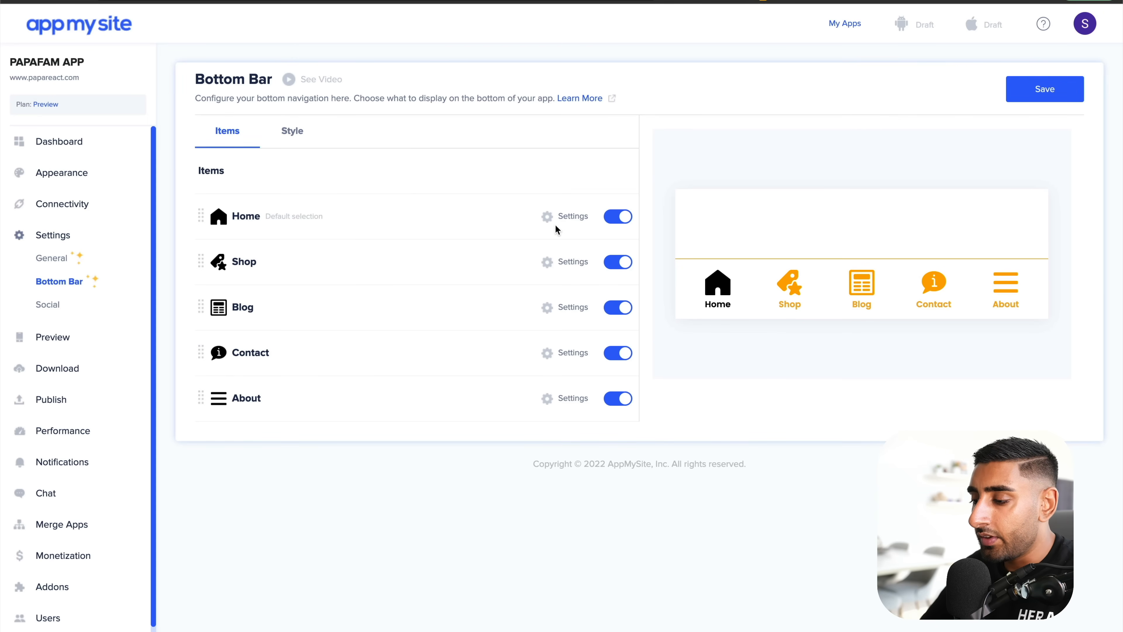
pyautogui.moveTo(444, 220)
pyautogui.write('Join us')
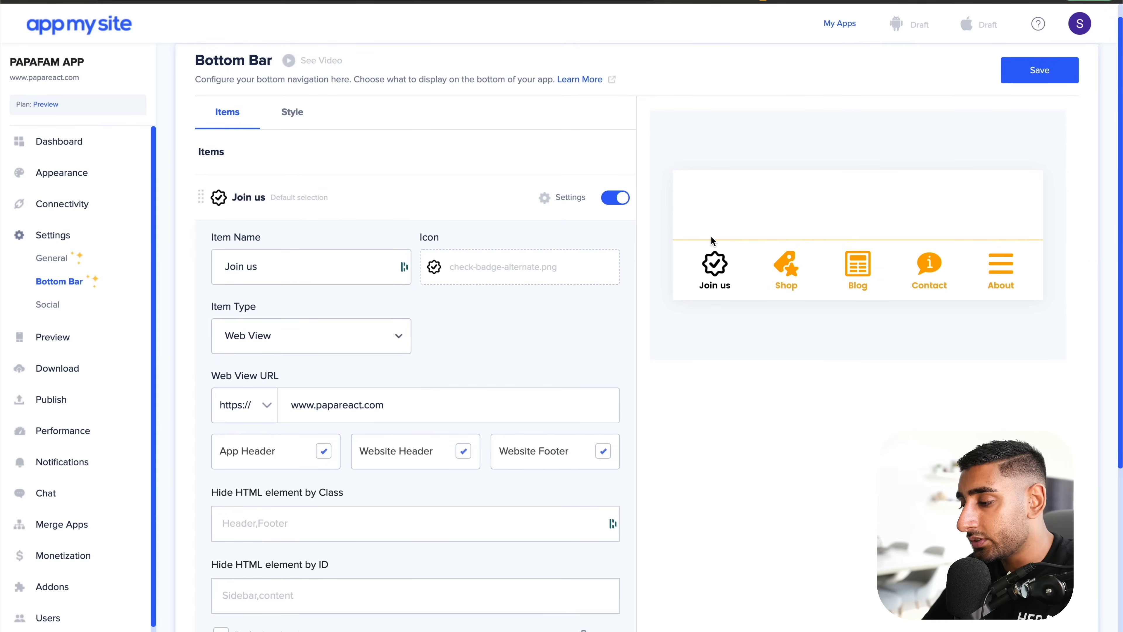
# Keep the Join us tab as a Web View and append /co to its papareact.com URL.
pyautogui.scroll(-3)
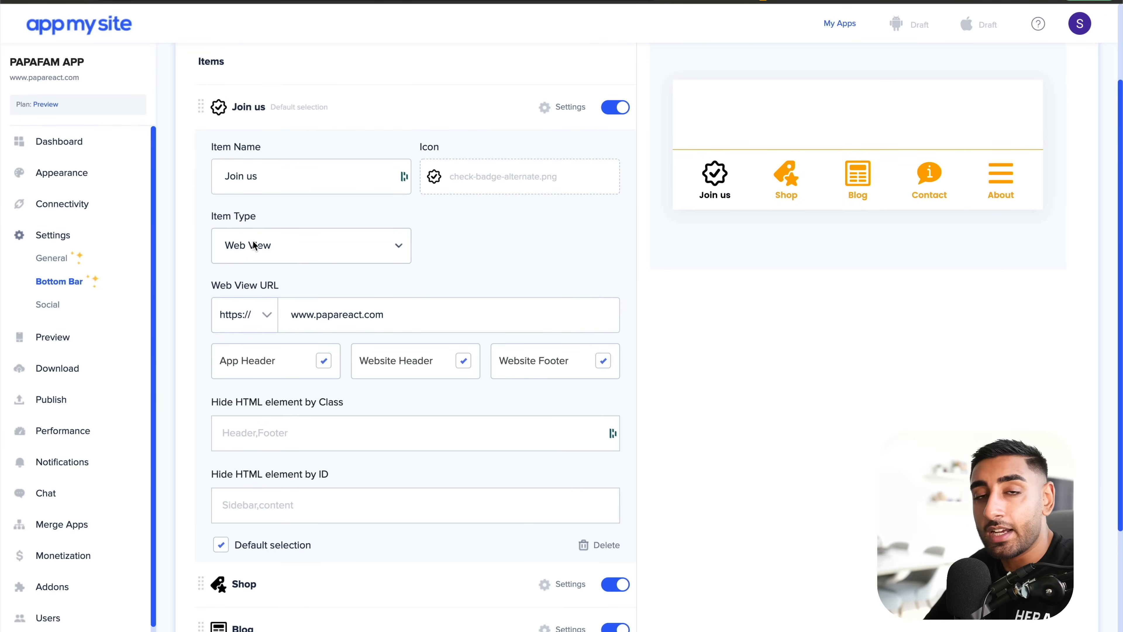
pyautogui.click(311, 245)
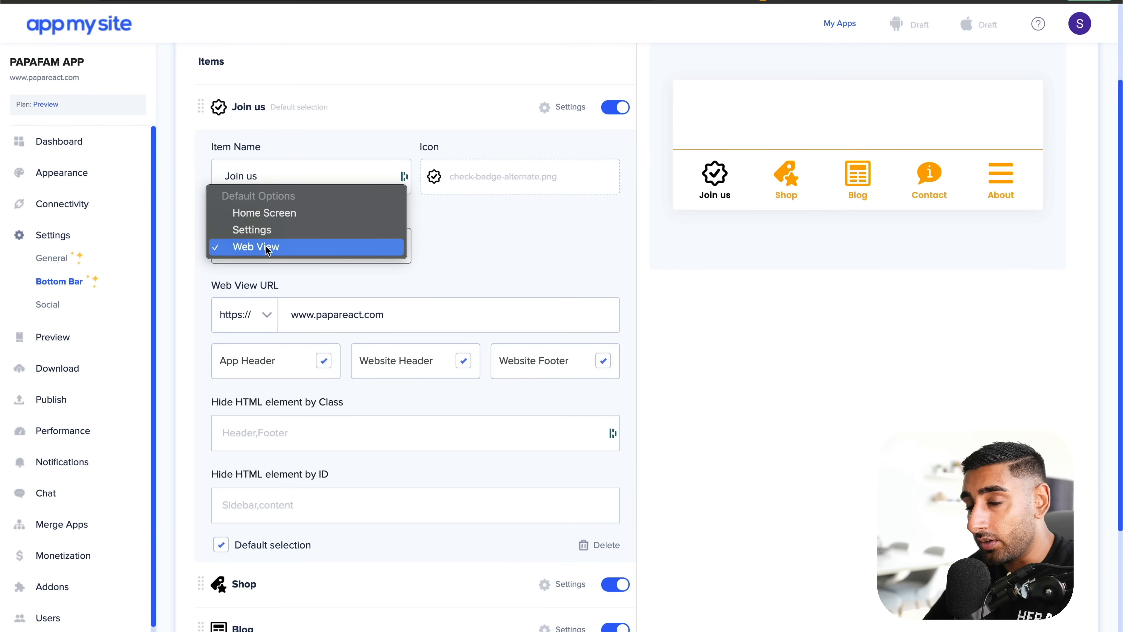
pyautogui.write('/co')
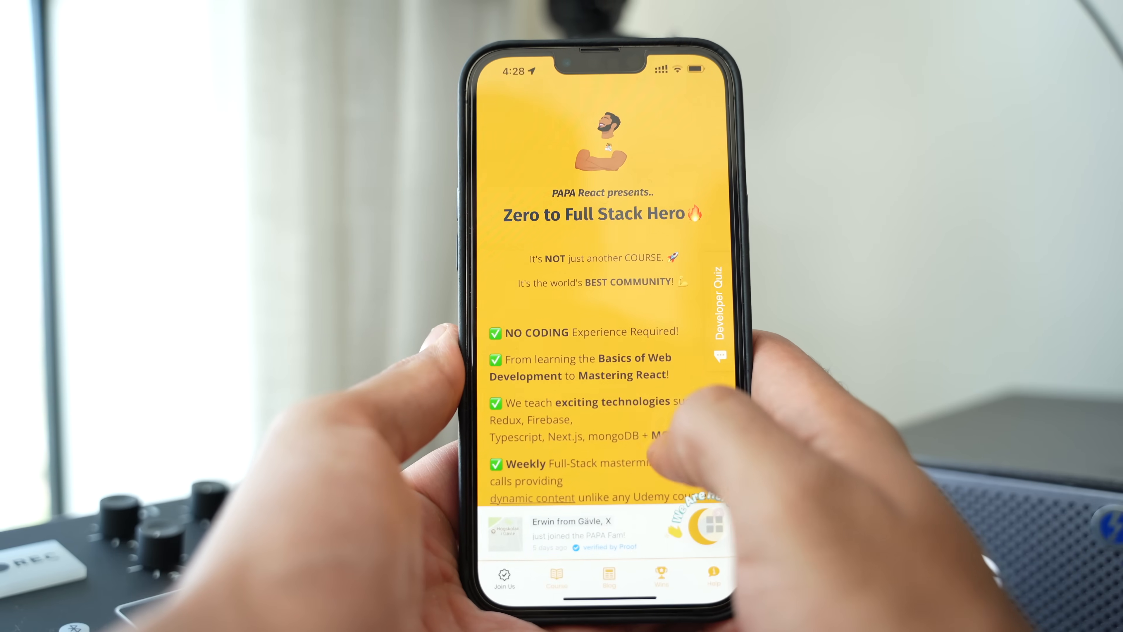
pyautogui.scroll(-3)
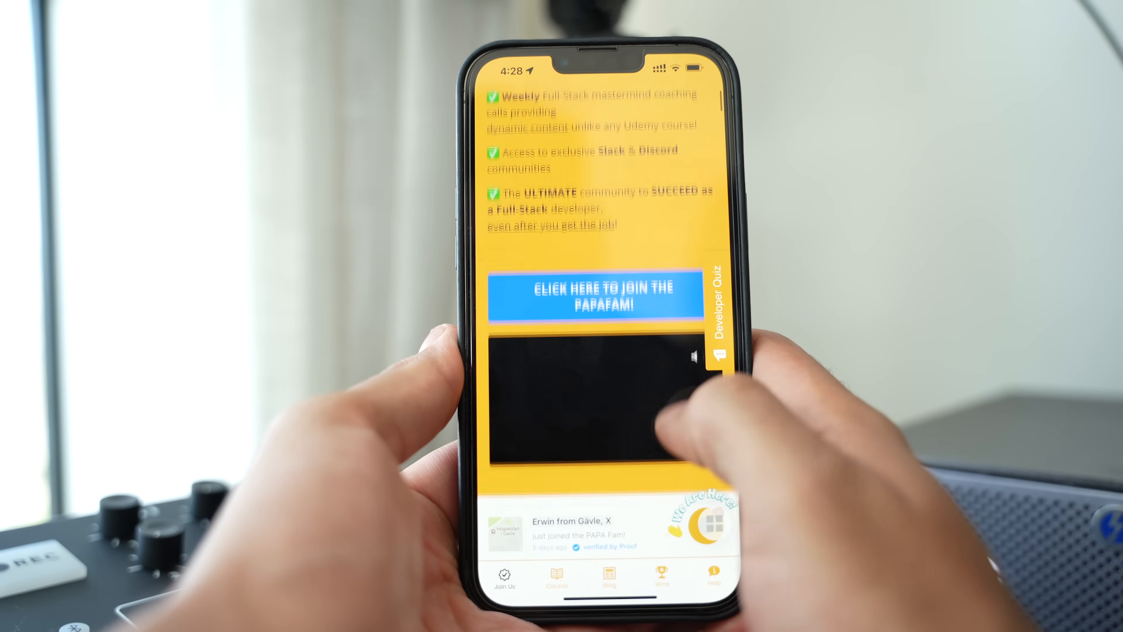
pyautogui.scroll(-3)
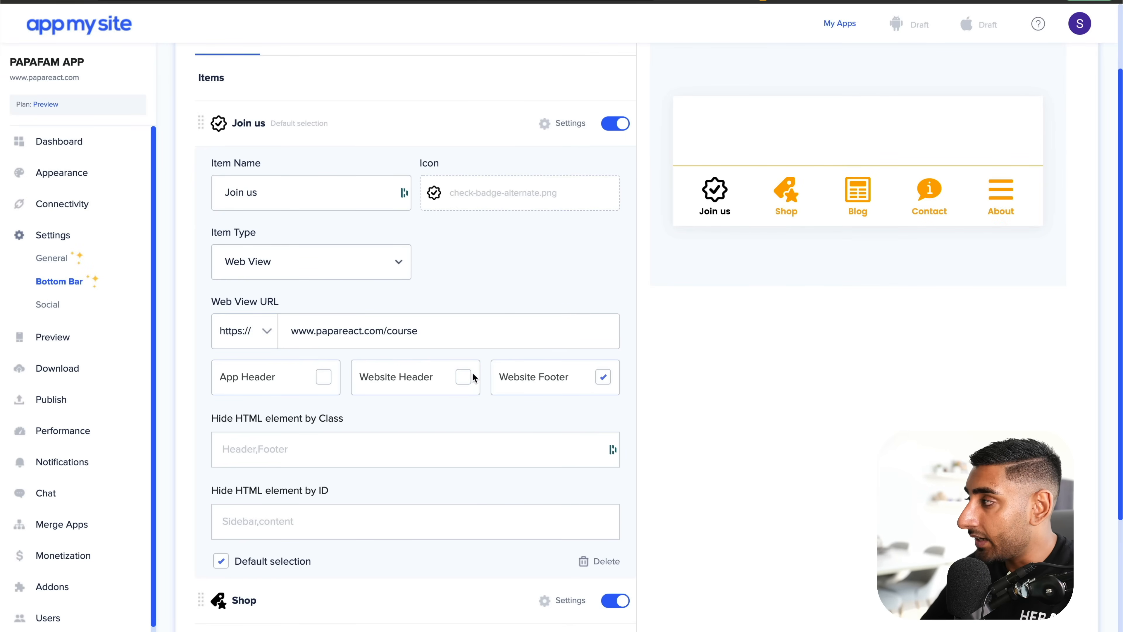
# Edit the Shop tab's settings and rename its item to 'Cours'.
pyautogui.click(602, 377)
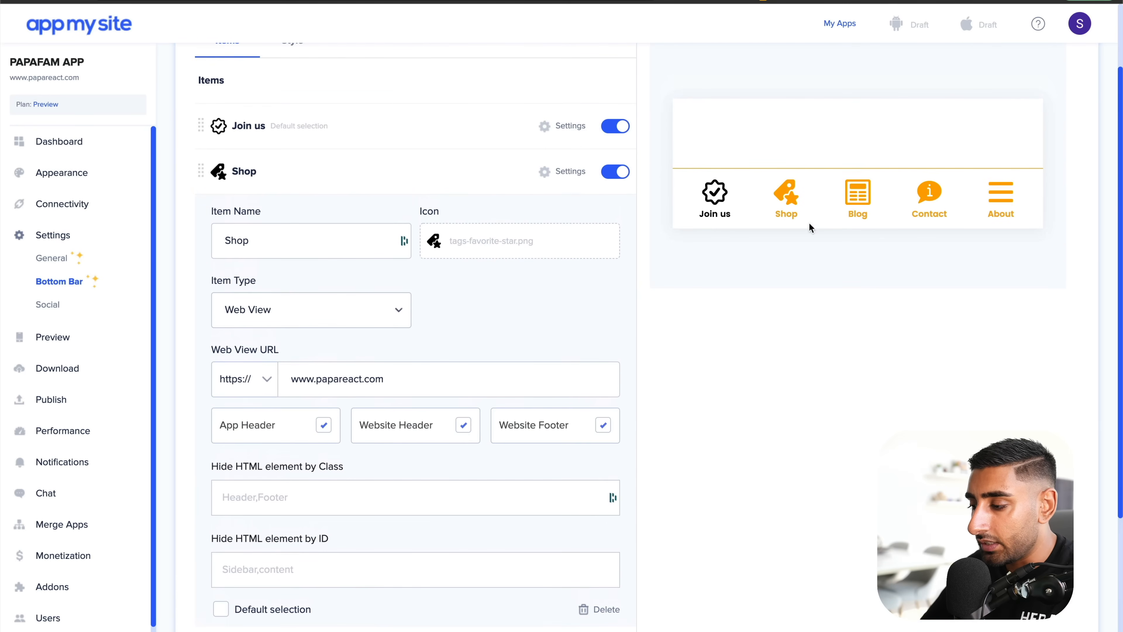
pyautogui.write('Cours')
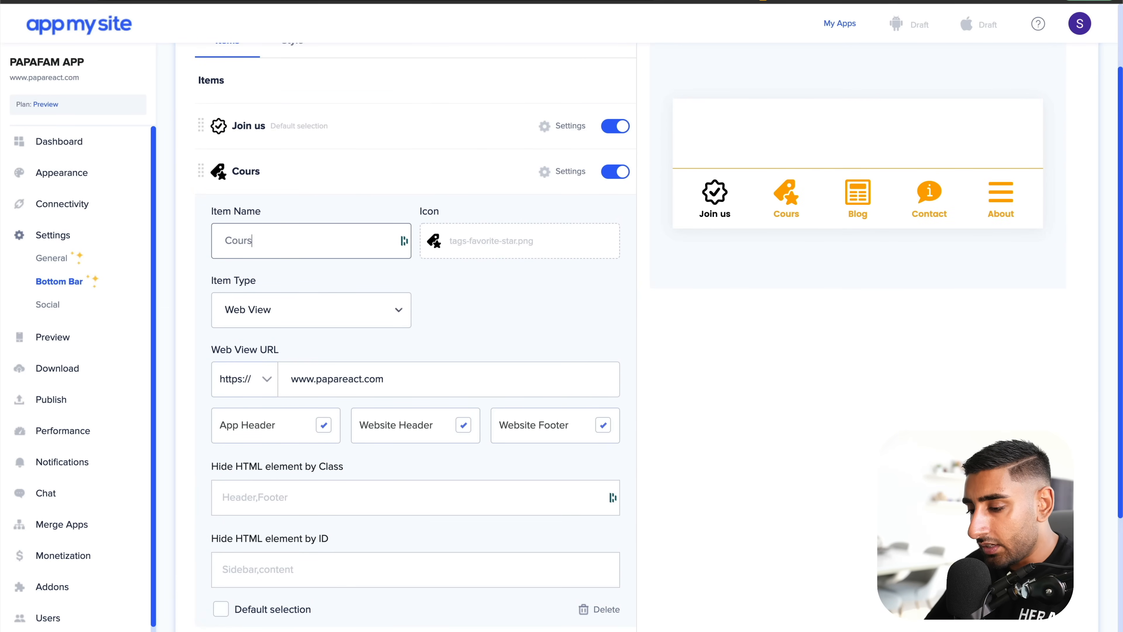